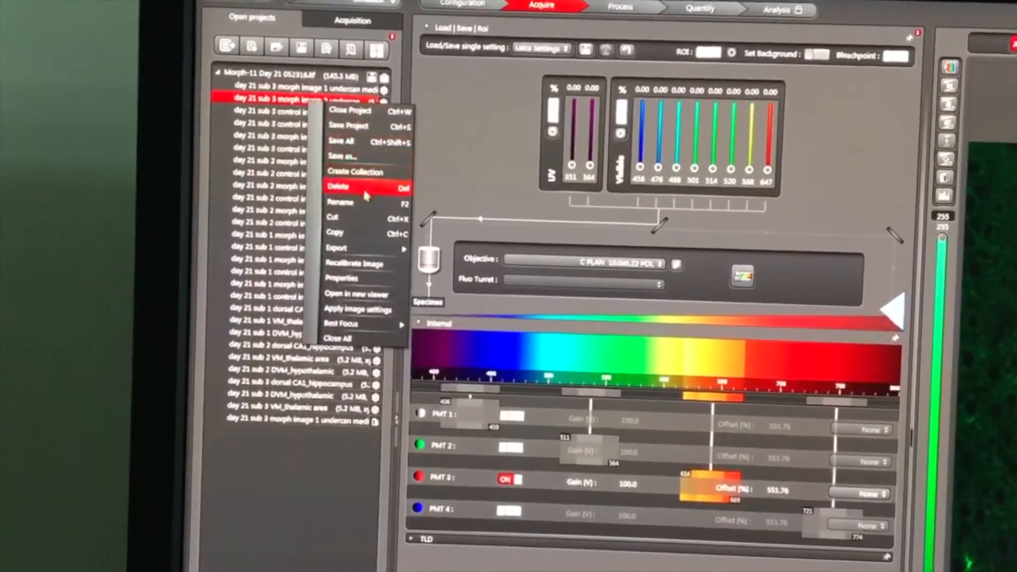
Step: Export the day 21 morph image from Leica LAS X as a TIFF to the desktop
left_click(336, 240)
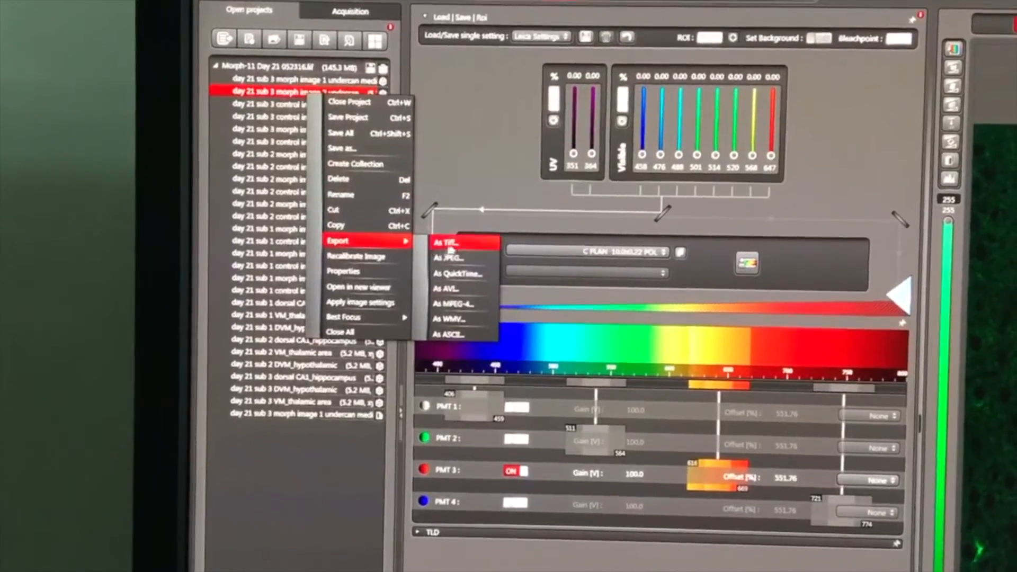
left_click(445, 243)
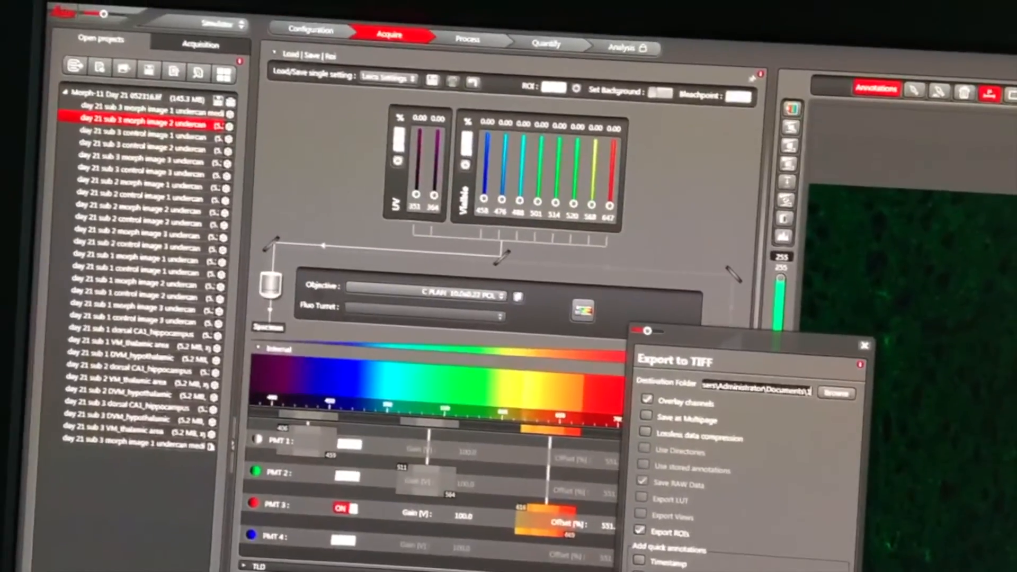
left_click(864, 344)
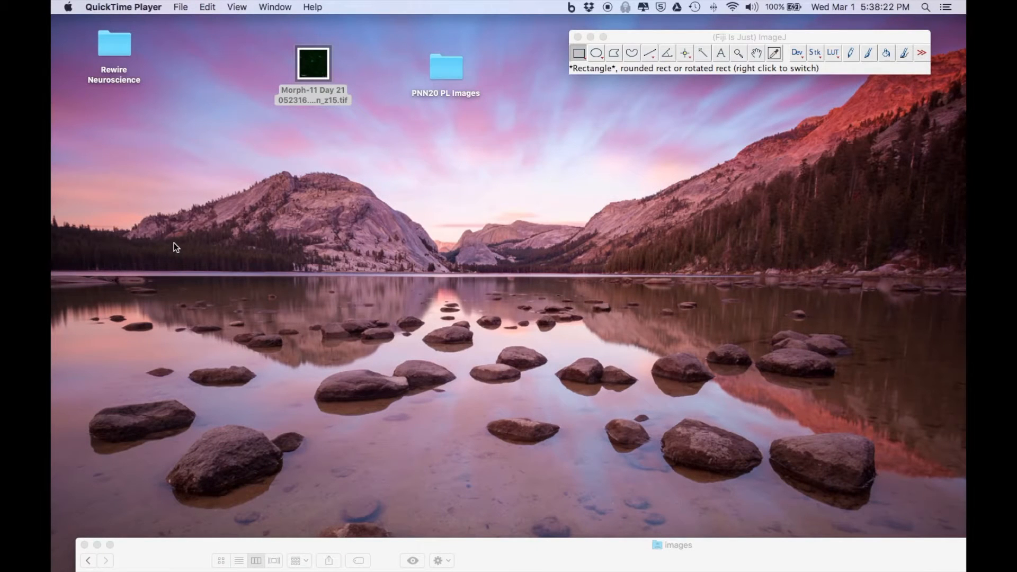
mouse_move(305, 77)
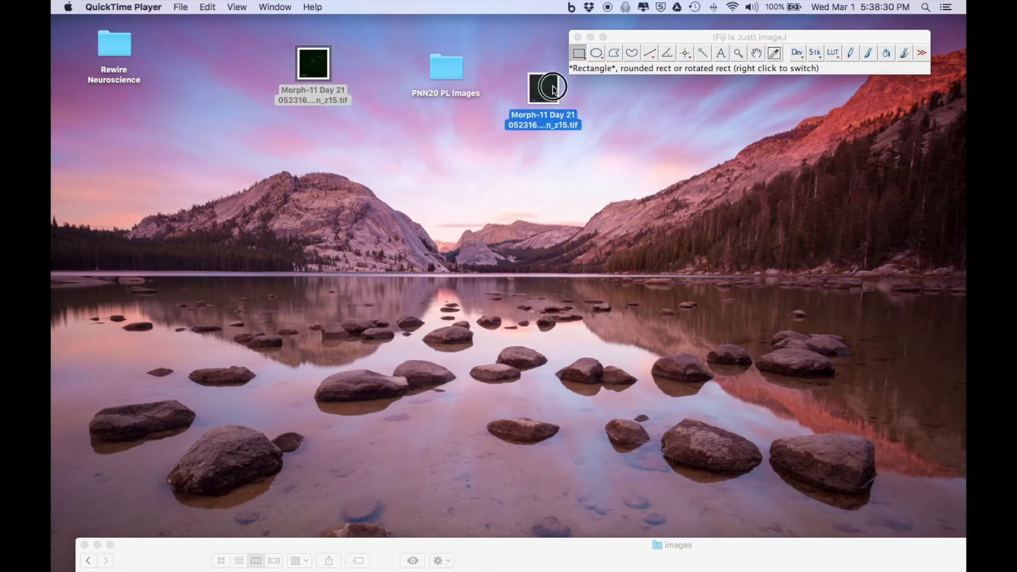
Step: Open the exported Day 21 control TIFF, a 512×512 green fluorescence image with scale bar
double_click(548, 87)
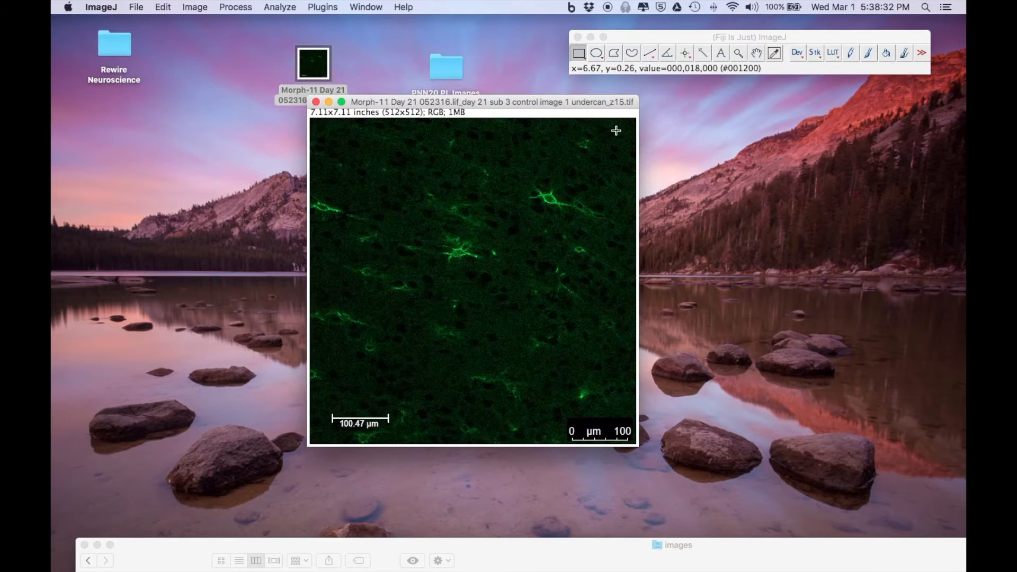
mouse_move(331, 397)
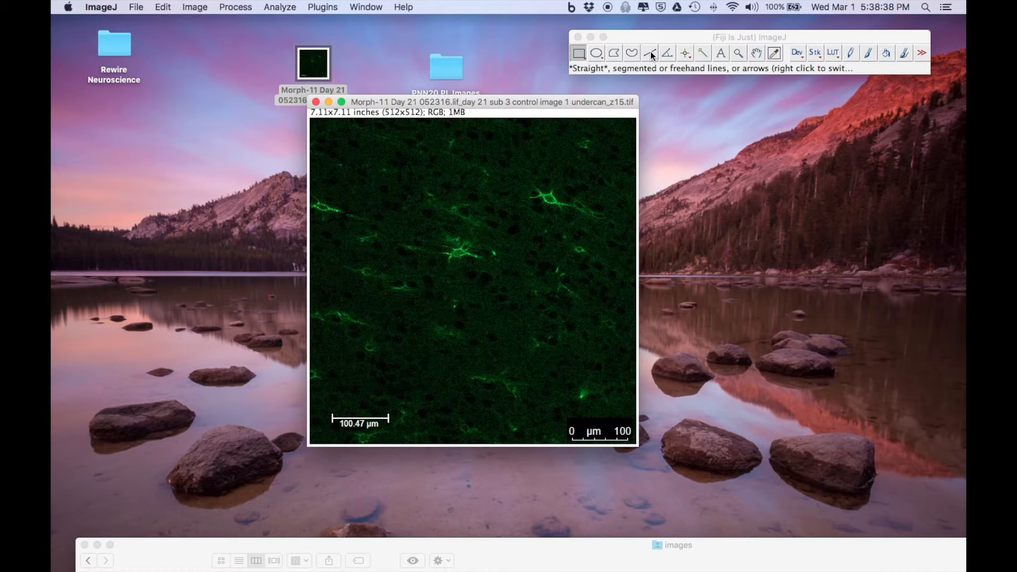
mouse_move(543, 221)
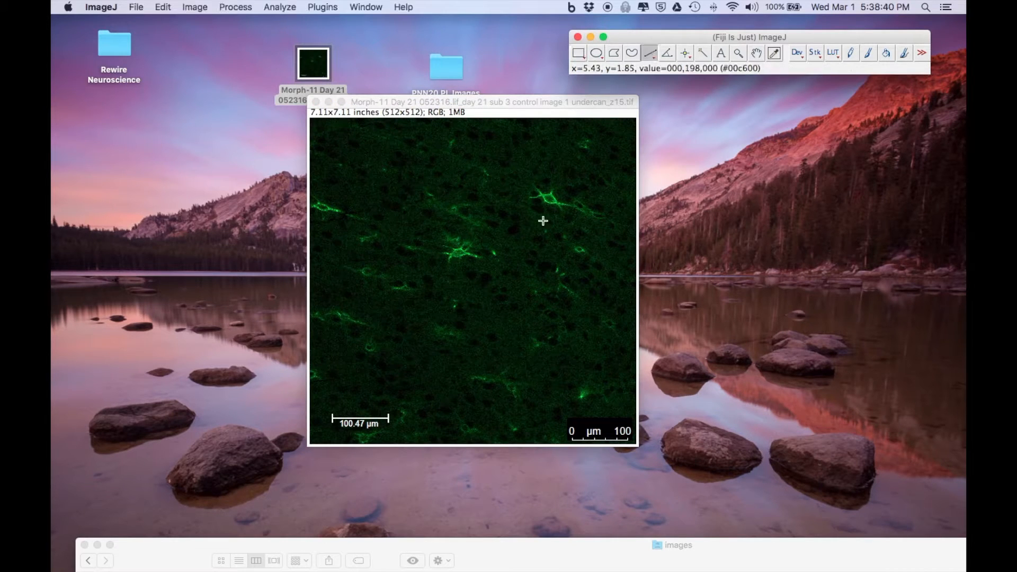
mouse_move(332, 421)
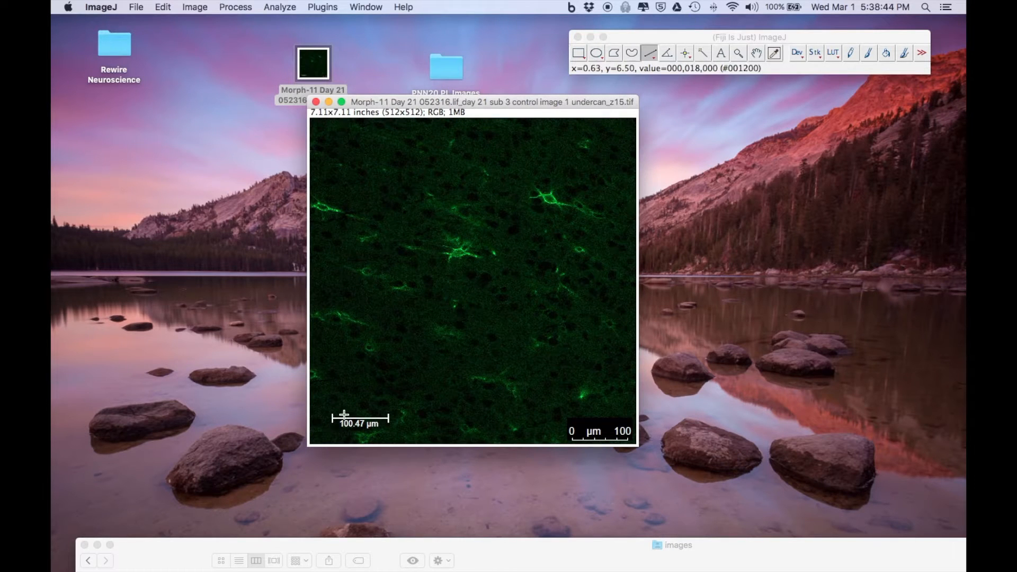
mouse_move(334, 418)
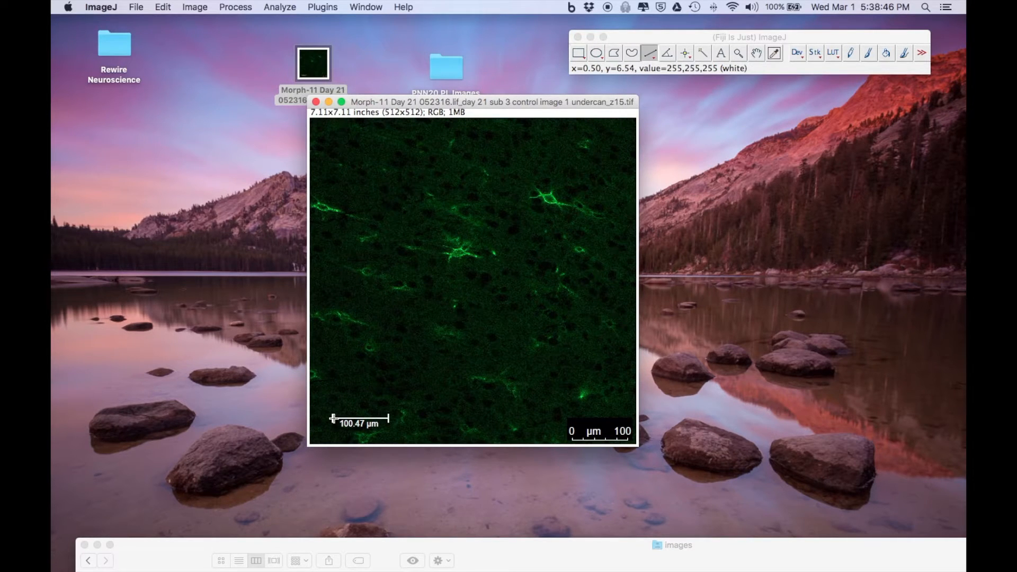
mouse_move(334, 421)
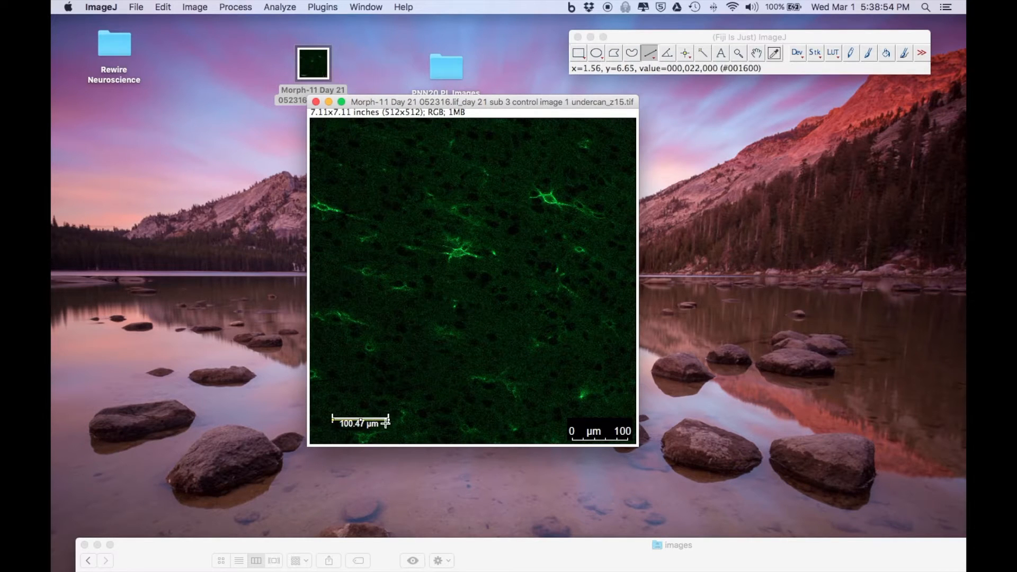
mouse_move(413, 420)
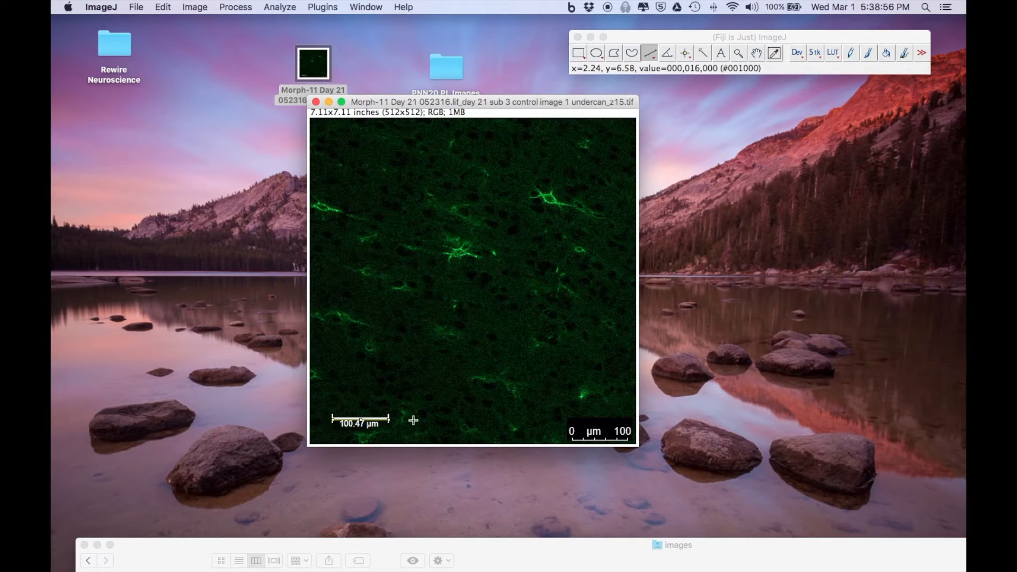
mouse_move(278, 8)
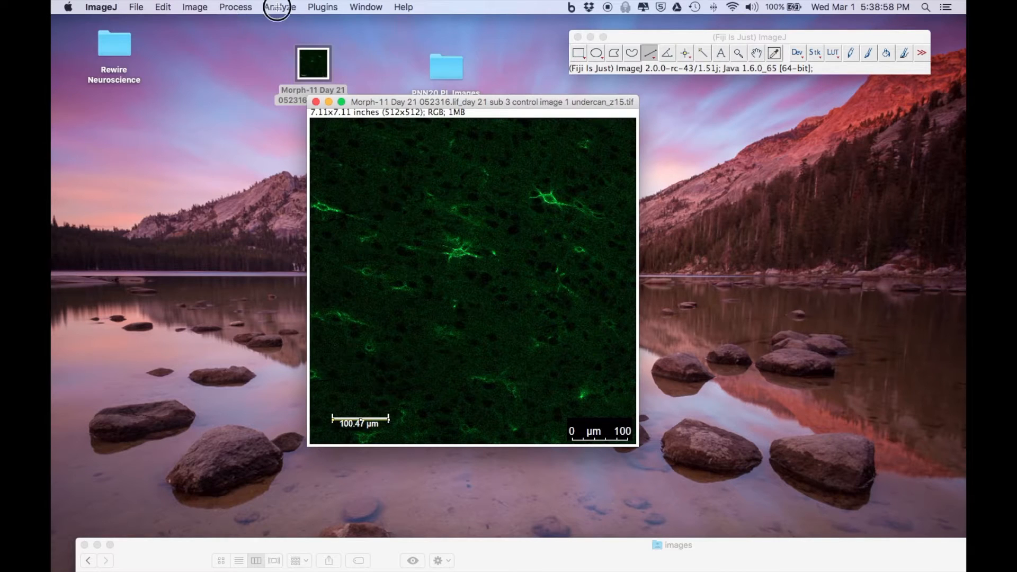
Step: In Analyze > Set Scale, enter 88 pixels, known distance 100, unit um, without confirming yet
left_click(280, 7)
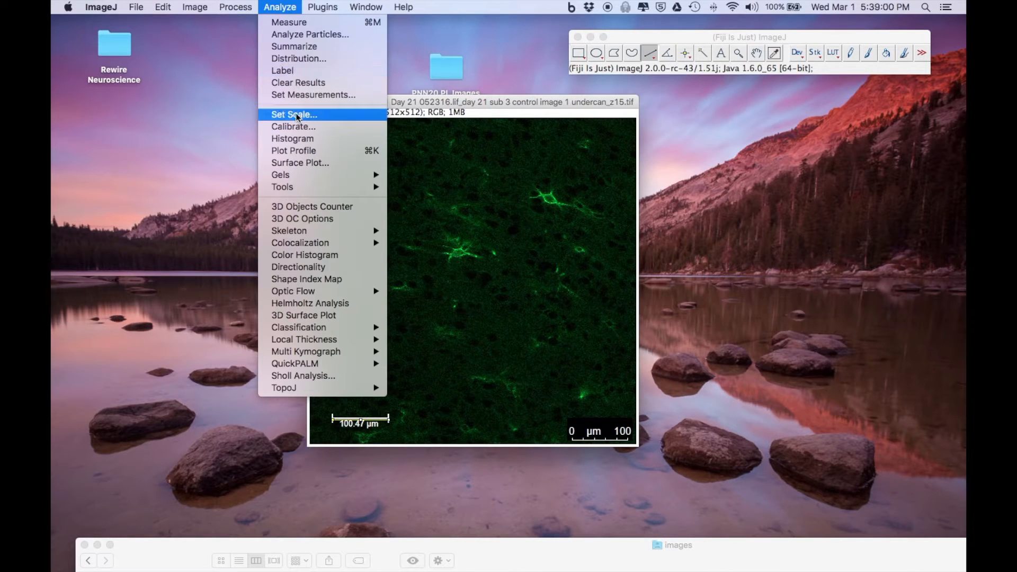
left_click(292, 114)
type("100")
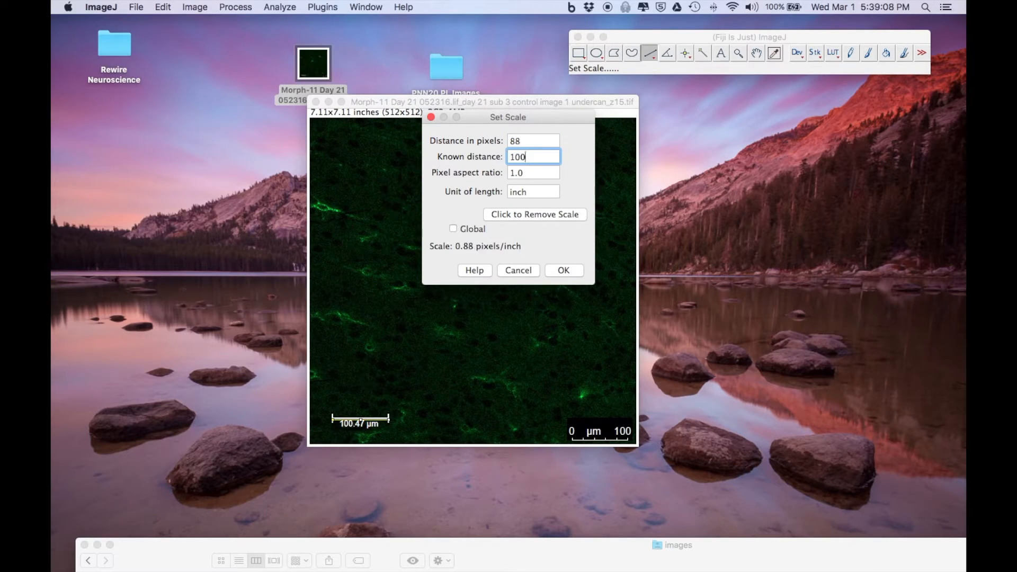
left_click(532, 192)
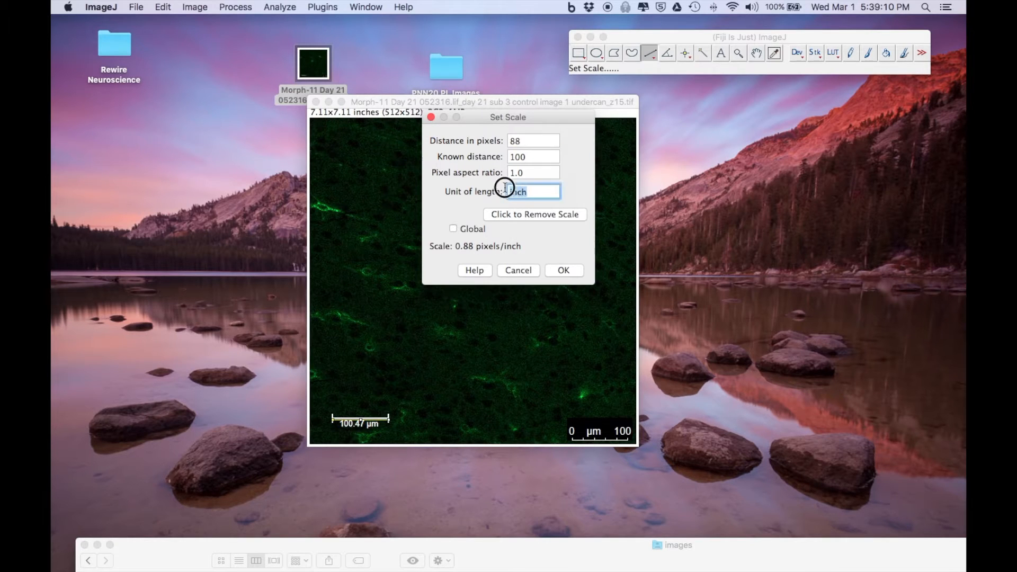
type("um")
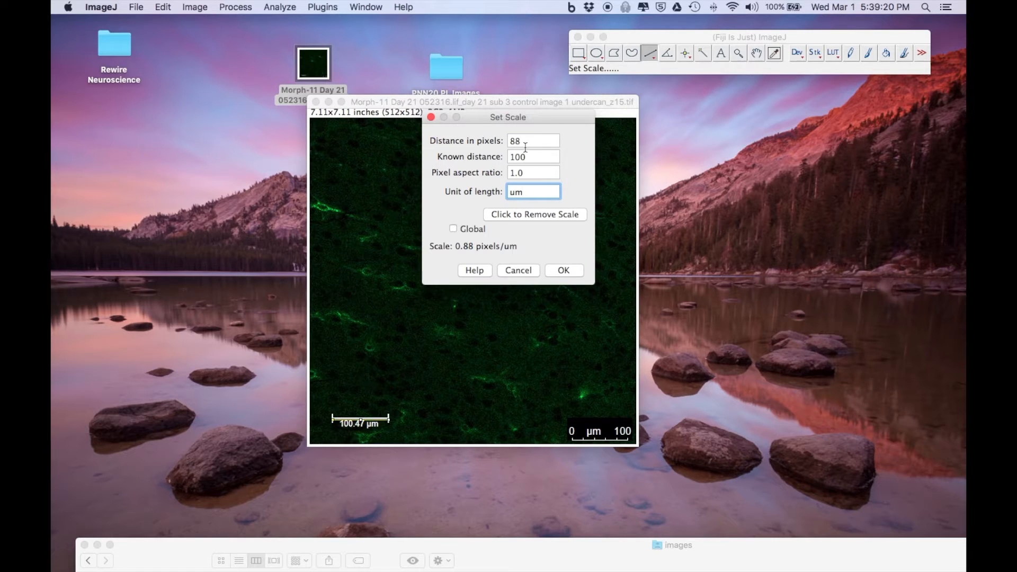
mouse_move(531, 152)
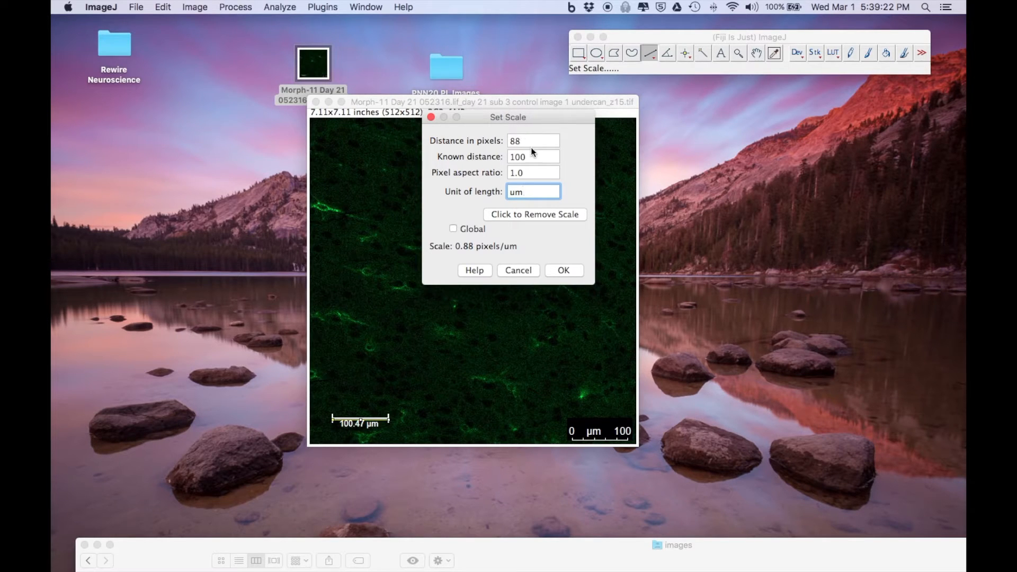
mouse_move(506, 163)
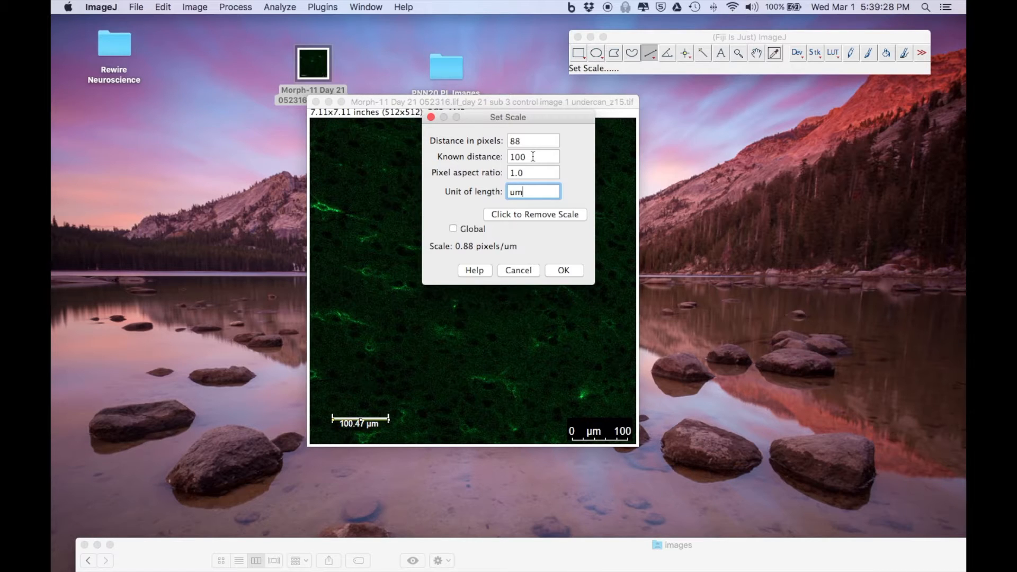
left_click(532, 140)
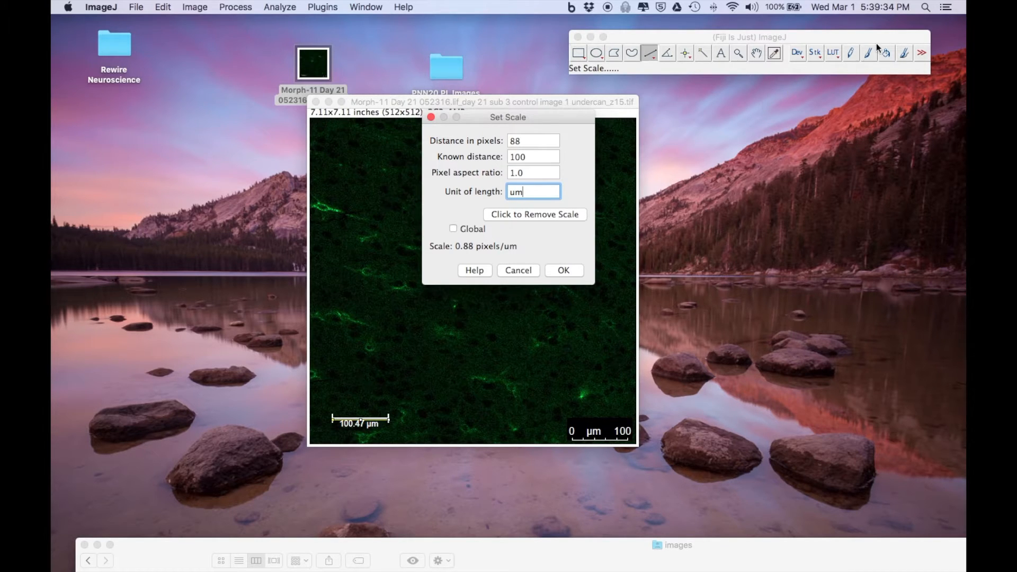
mouse_move(929, 12)
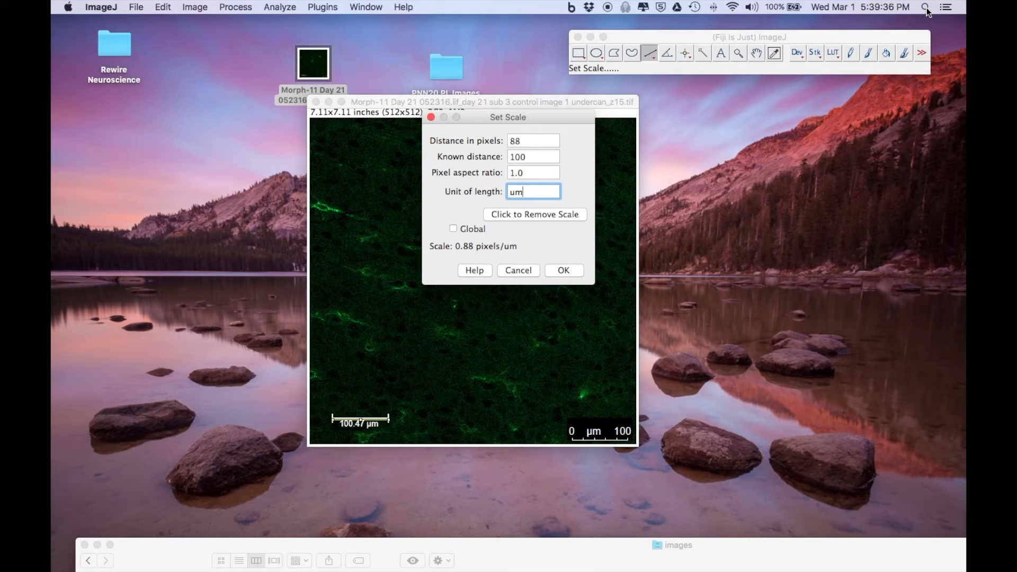
Step: Use Spotlight to compute 100/88 = 1.1363636364 µm per pixel
left_click(928, 7)
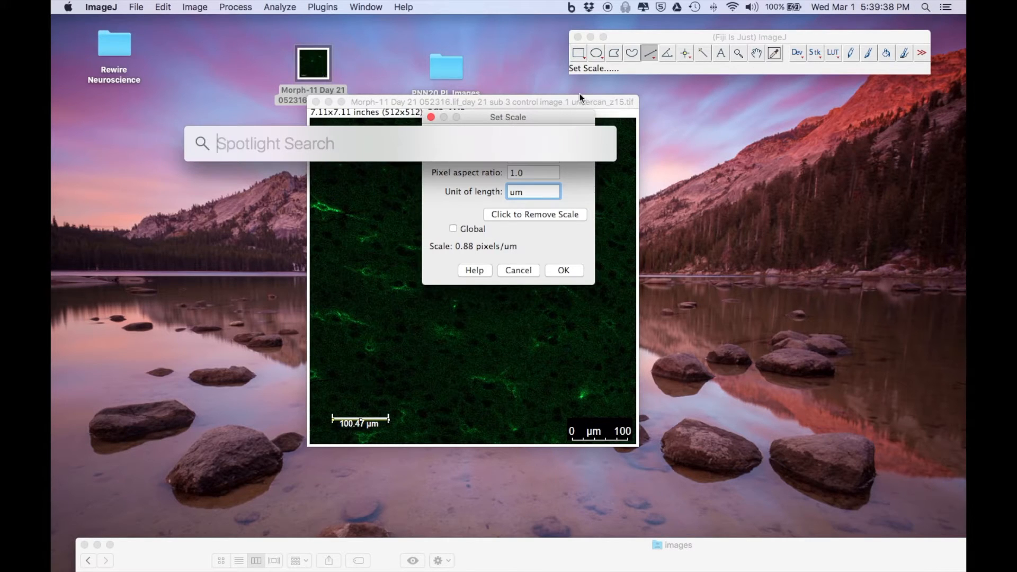
mouse_move(409, 134)
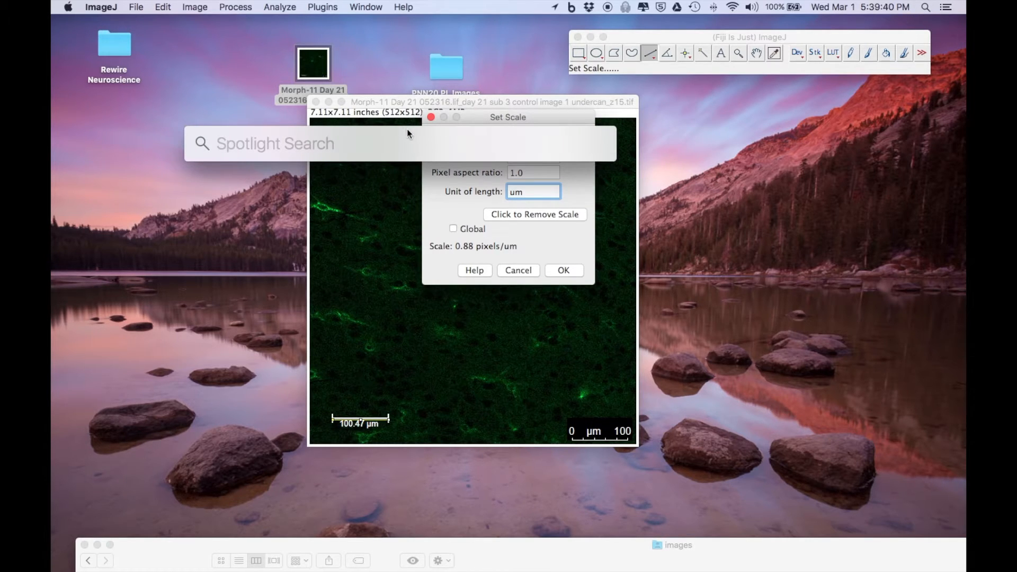
type("100")
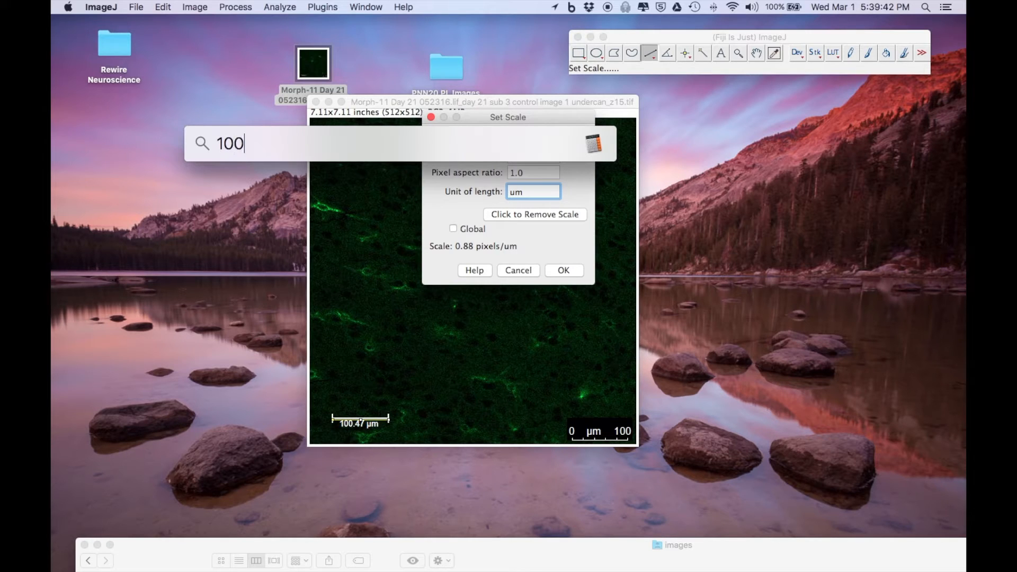
type("/")
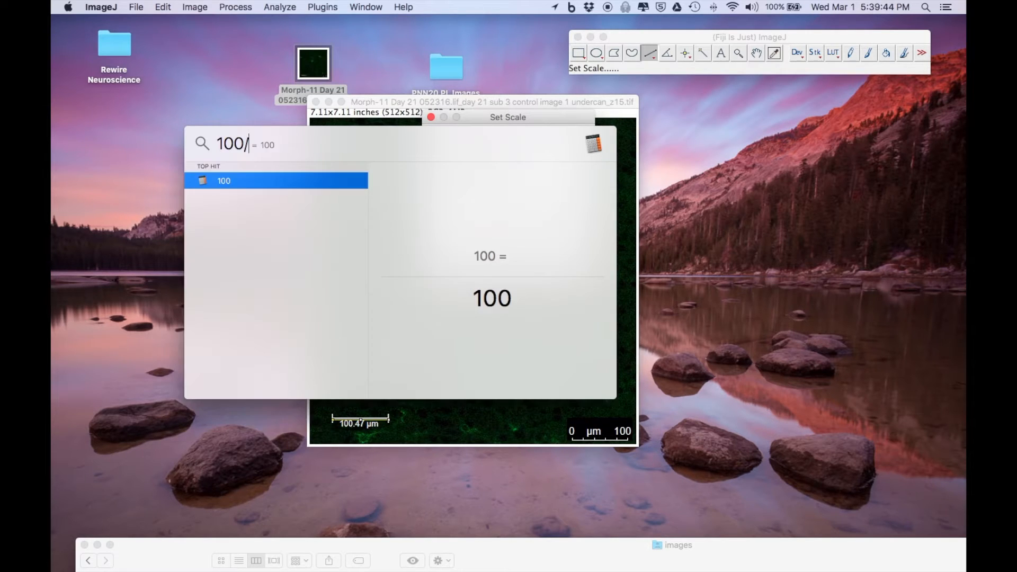
type("88")
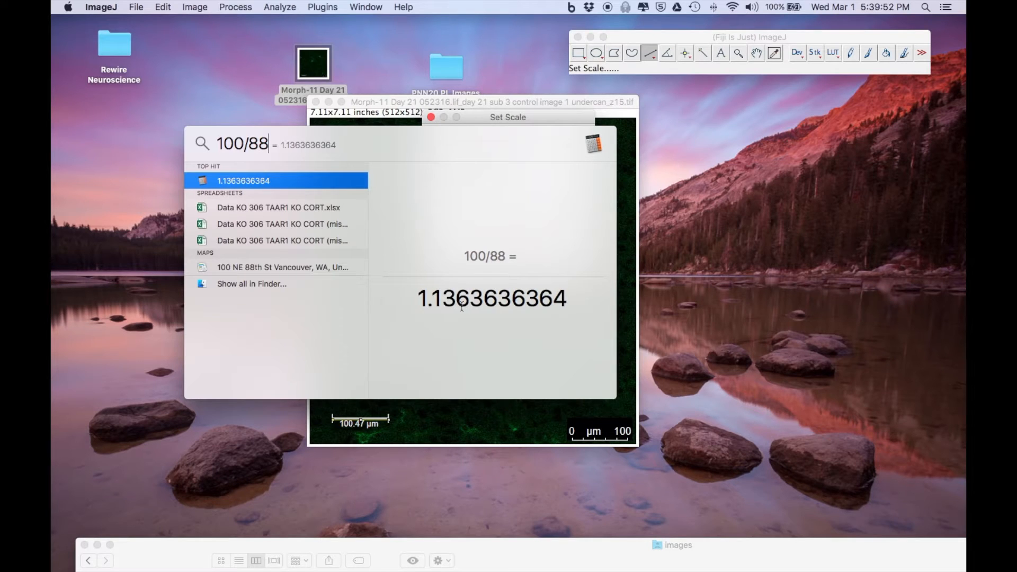
mouse_move(701, 253)
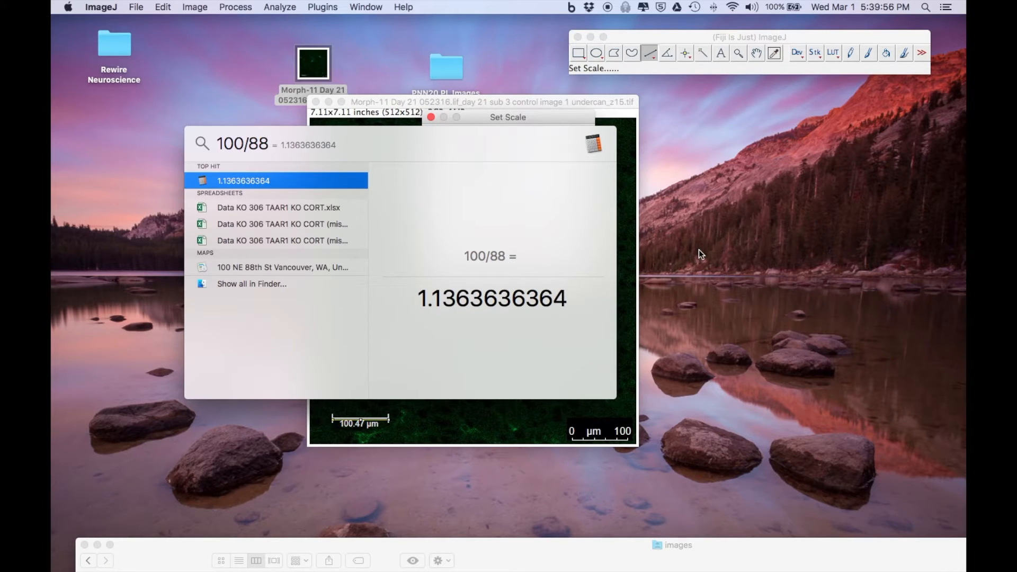
mouse_move(580, 288)
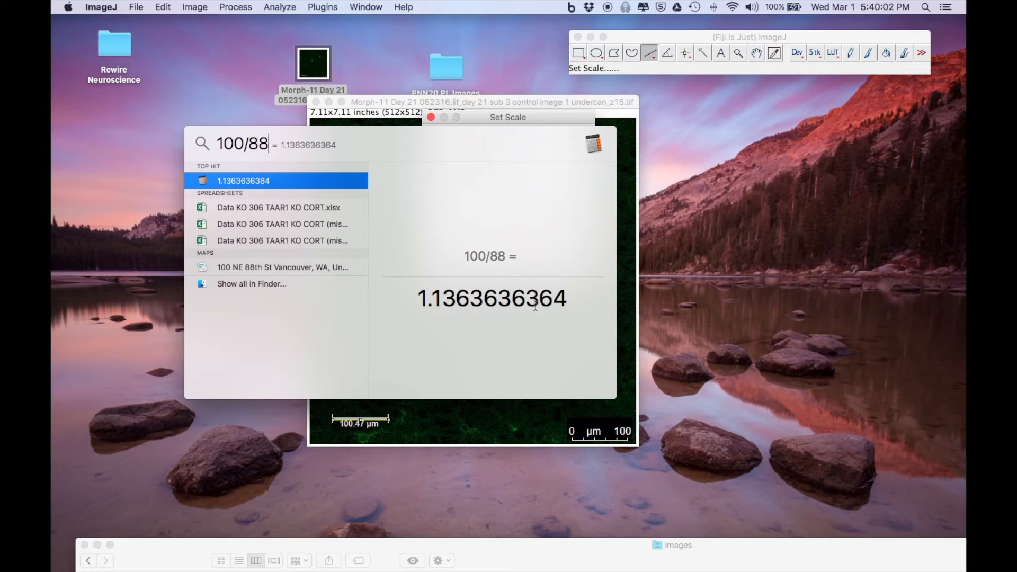
mouse_move(758, 318)
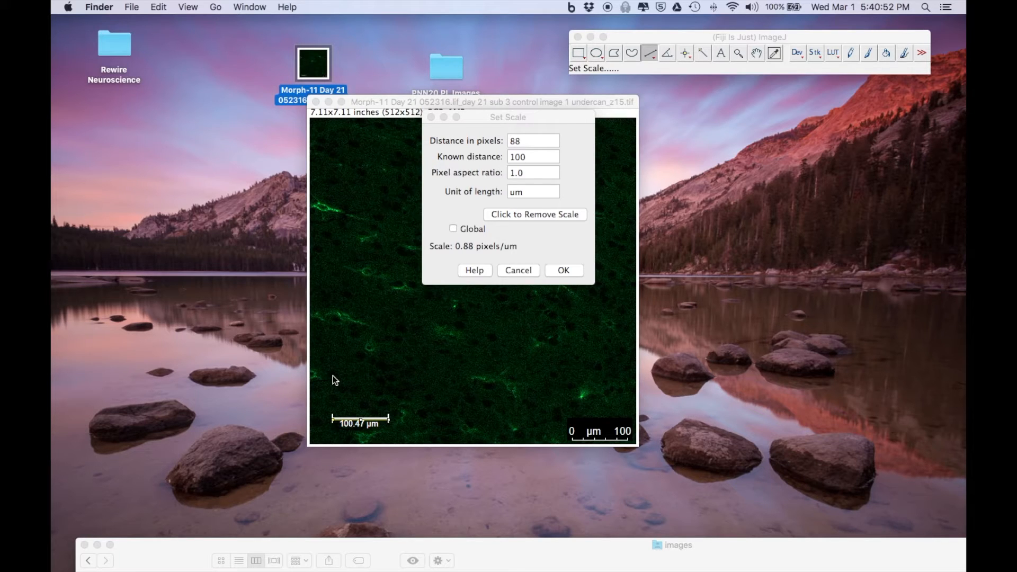
mouse_move(356, 384)
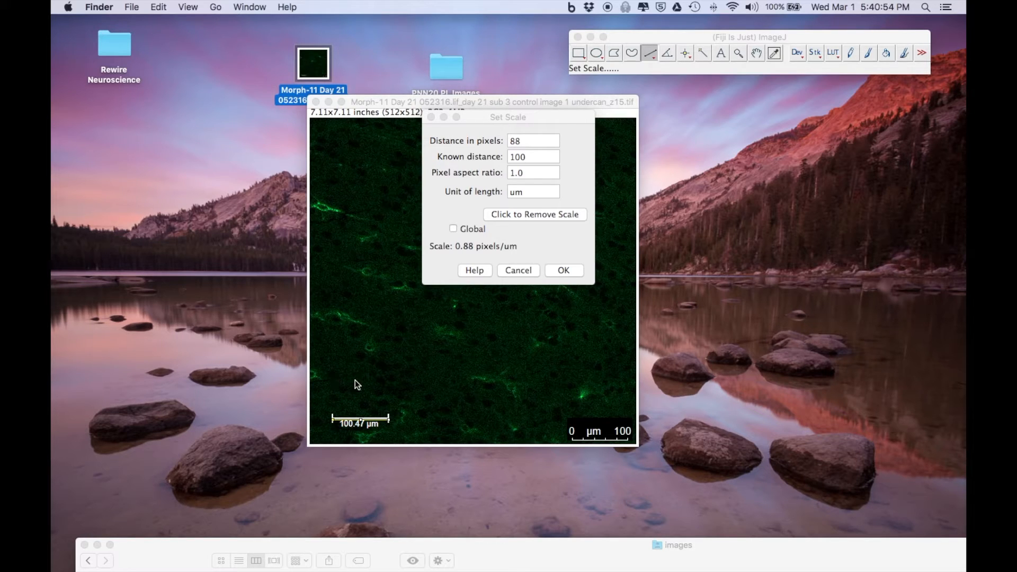
mouse_move(347, 429)
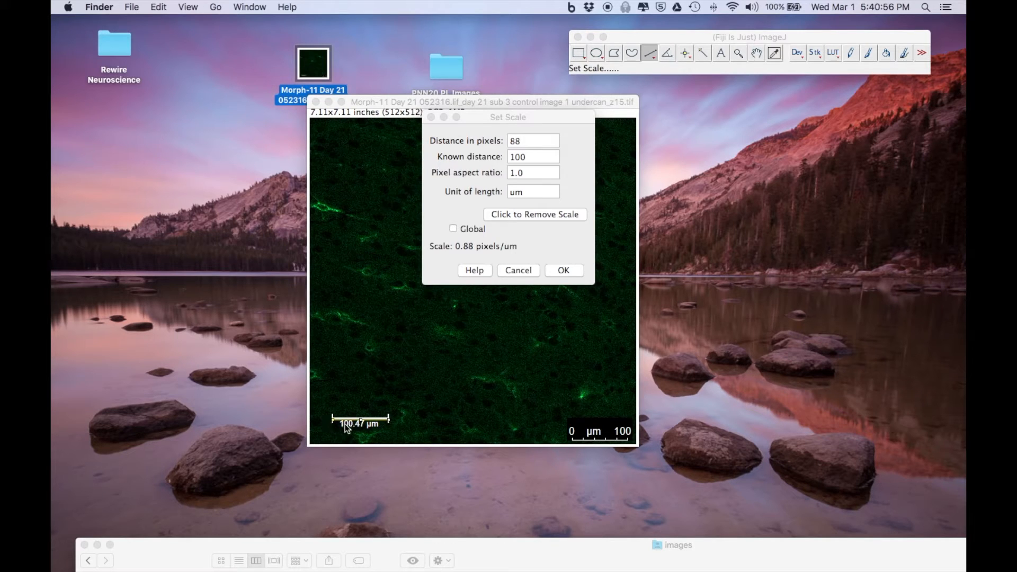
mouse_move(331, 428)
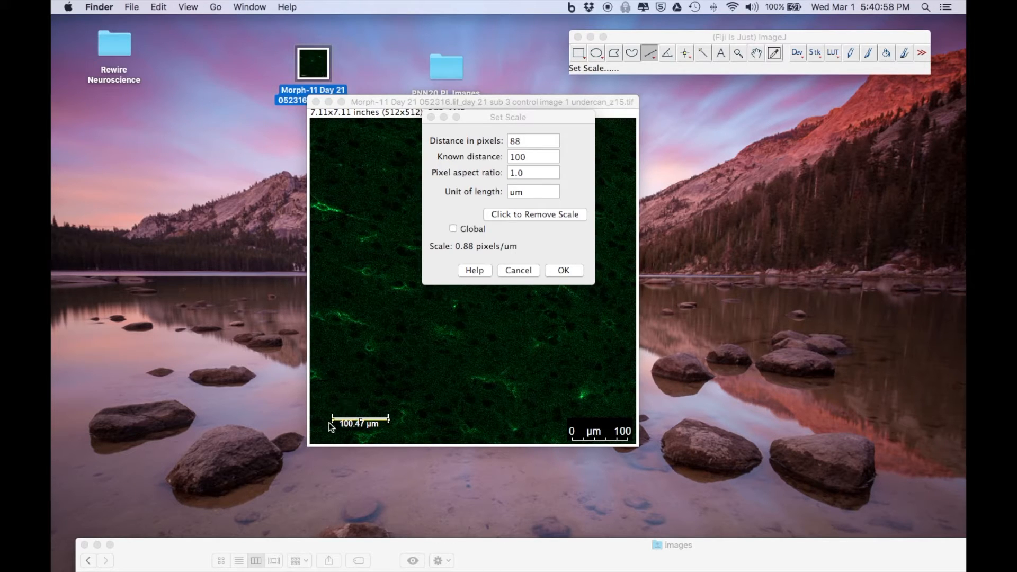
mouse_move(389, 425)
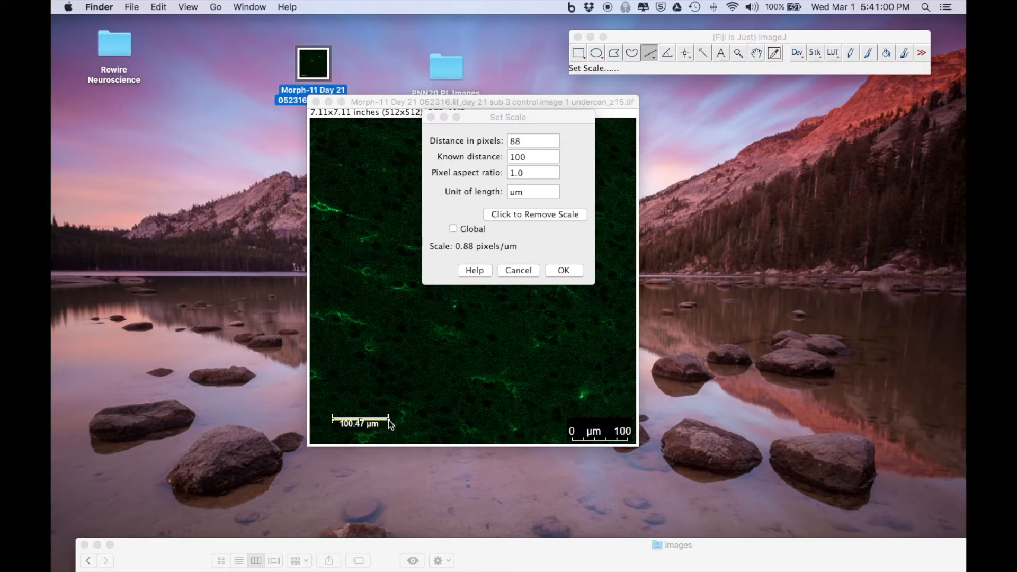
mouse_move(333, 427)
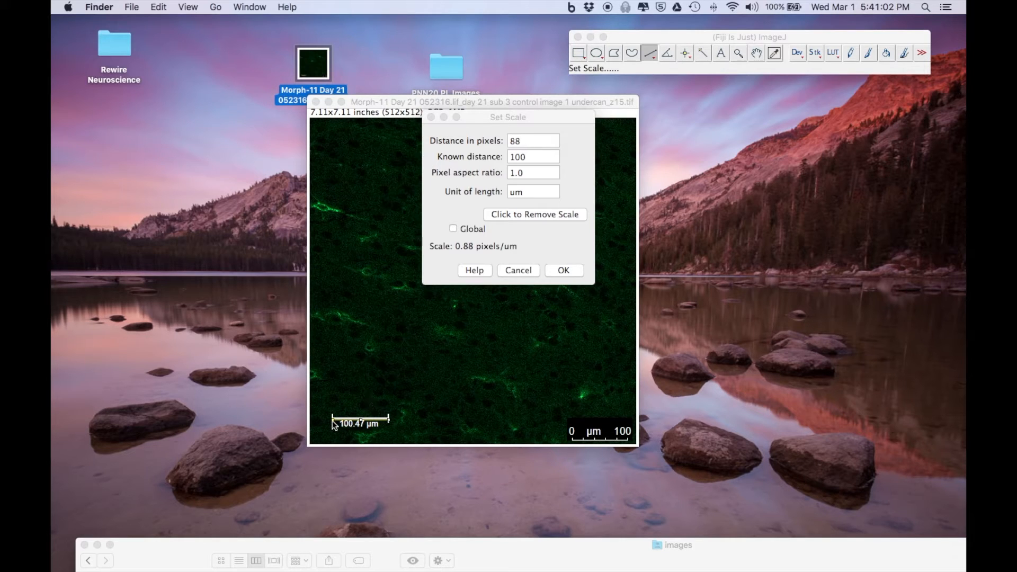
mouse_move(392, 414)
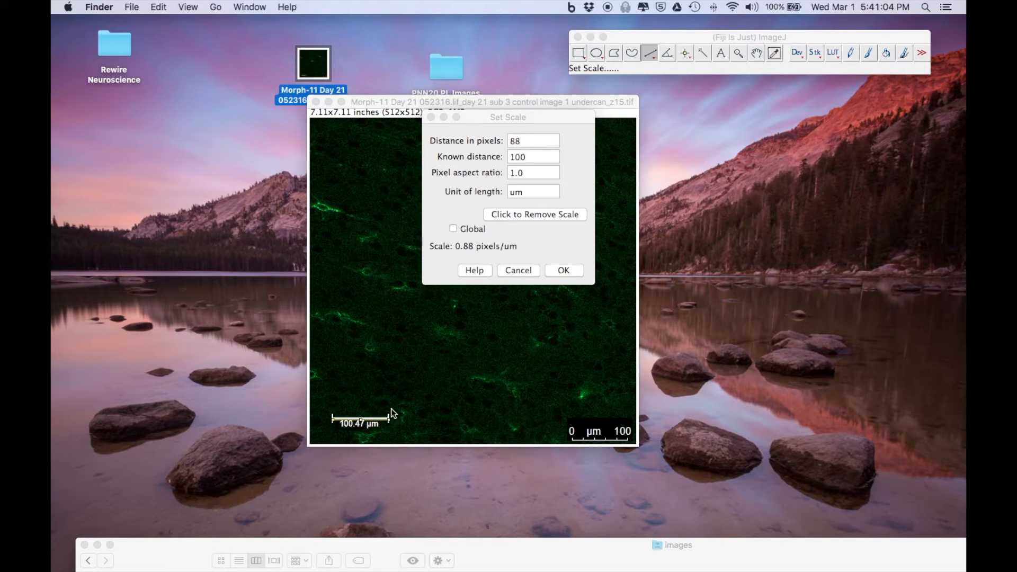
mouse_move(383, 416)
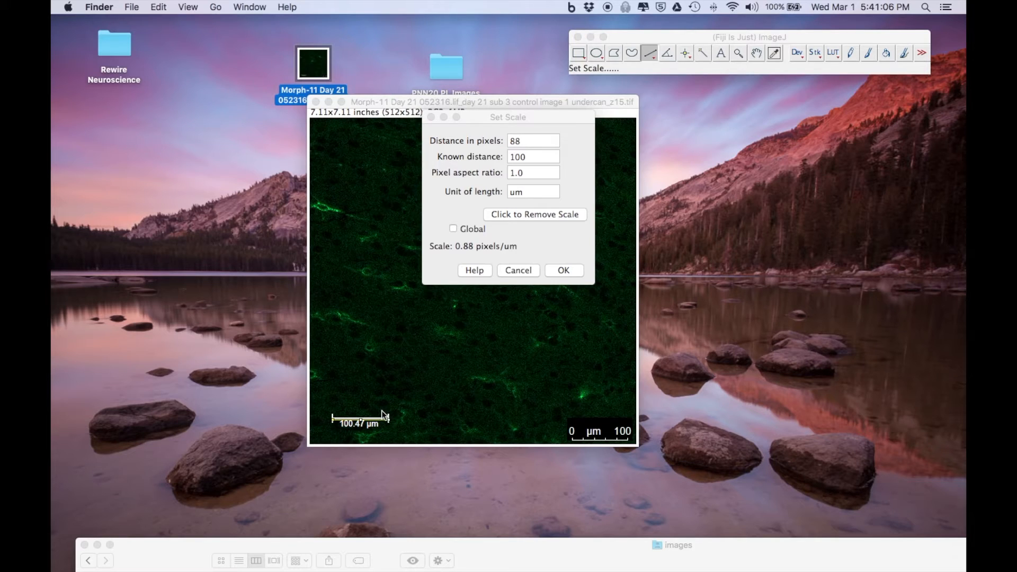
mouse_move(375, 410)
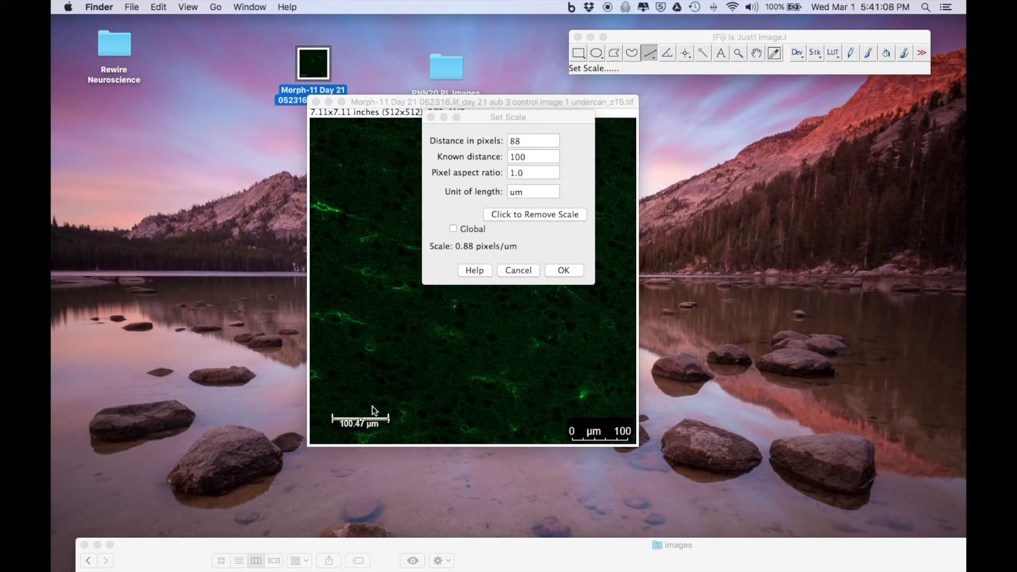
mouse_move(406, 398)
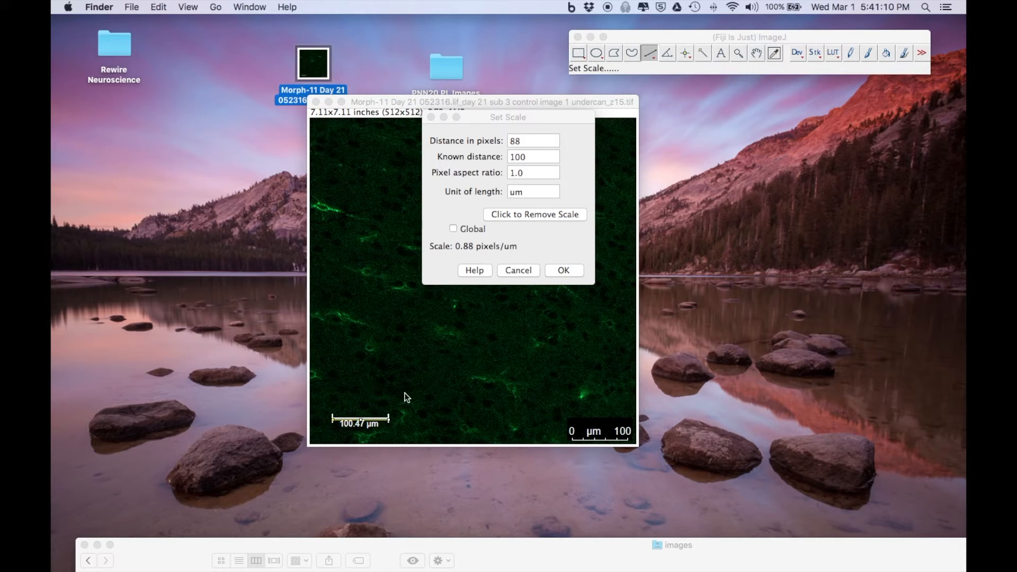